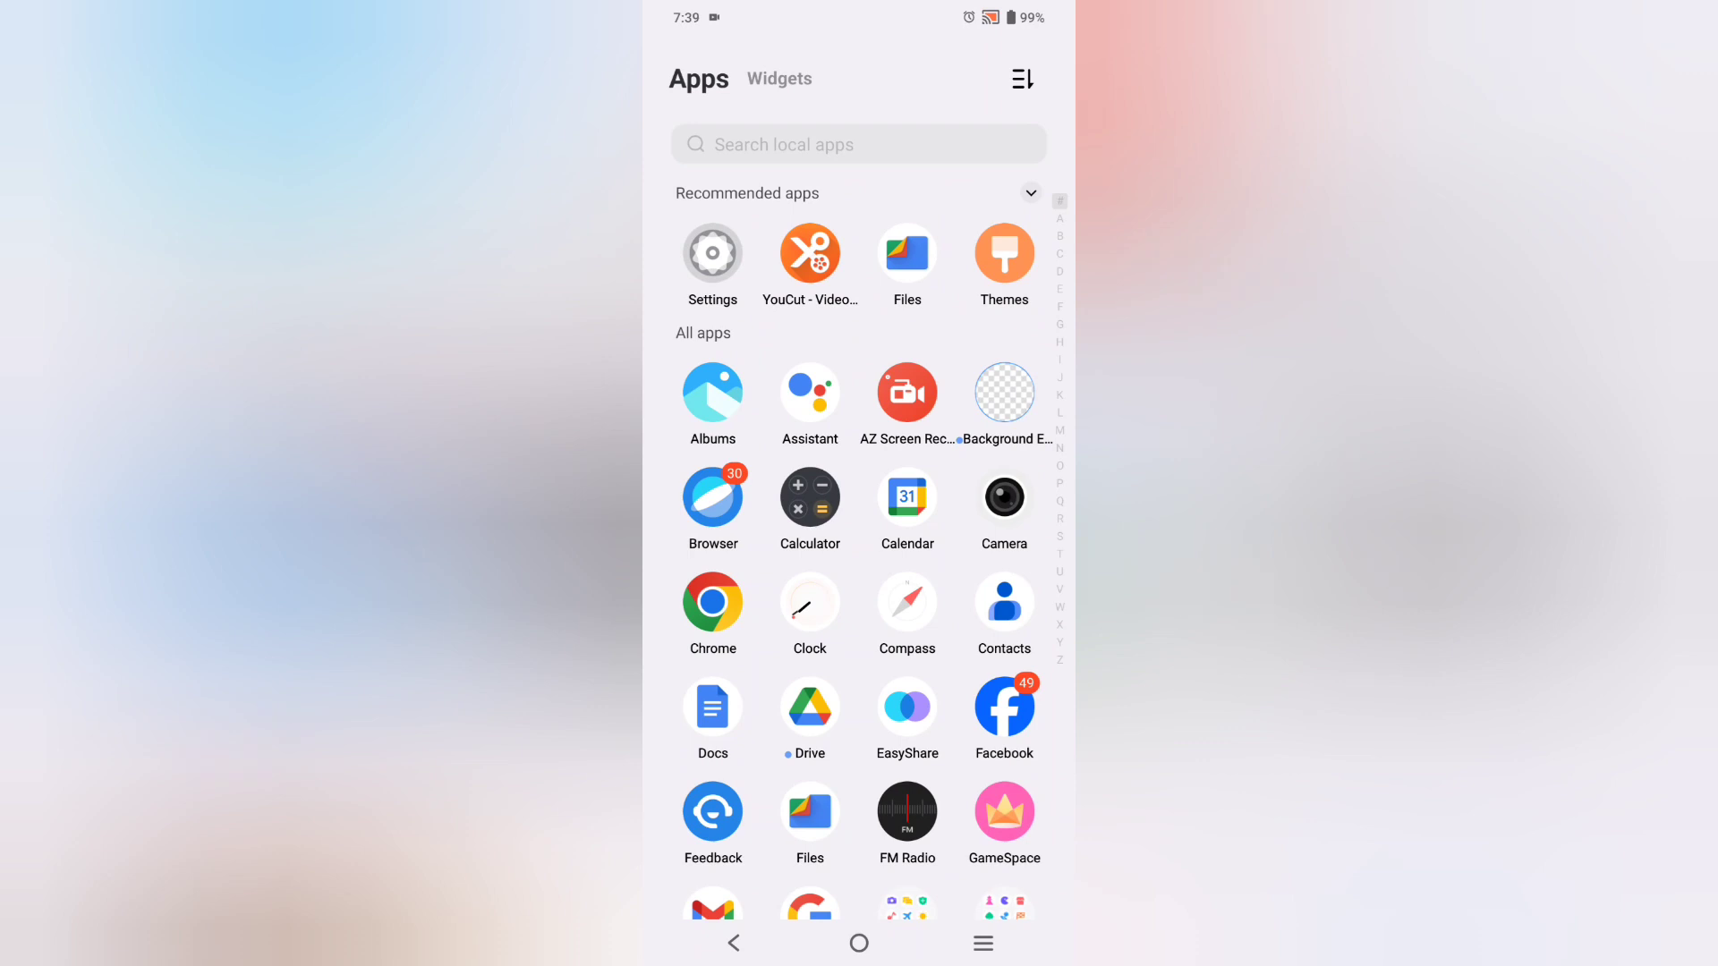
Launch Settings and scroll down its list toward the Battery entry
{"action": "scroll", "scroll_direction": "down", "scroll_amount": 3}
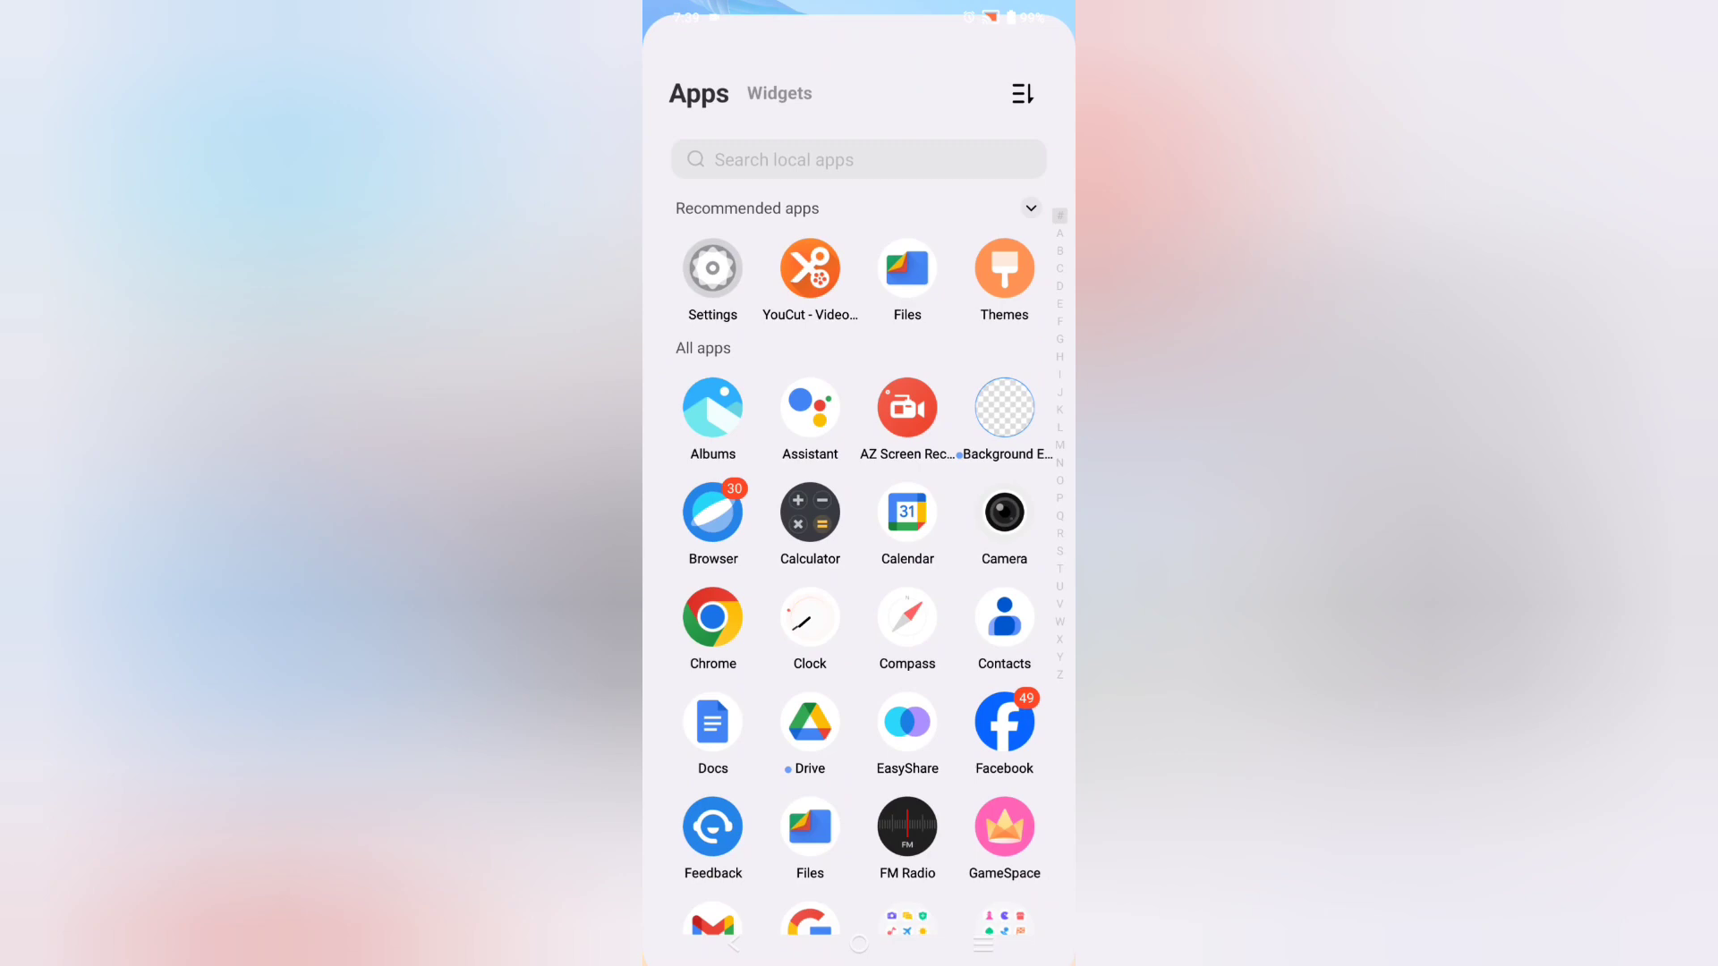
{"action": "scroll", "scroll_direction": "down", "scroll_amount": 3}
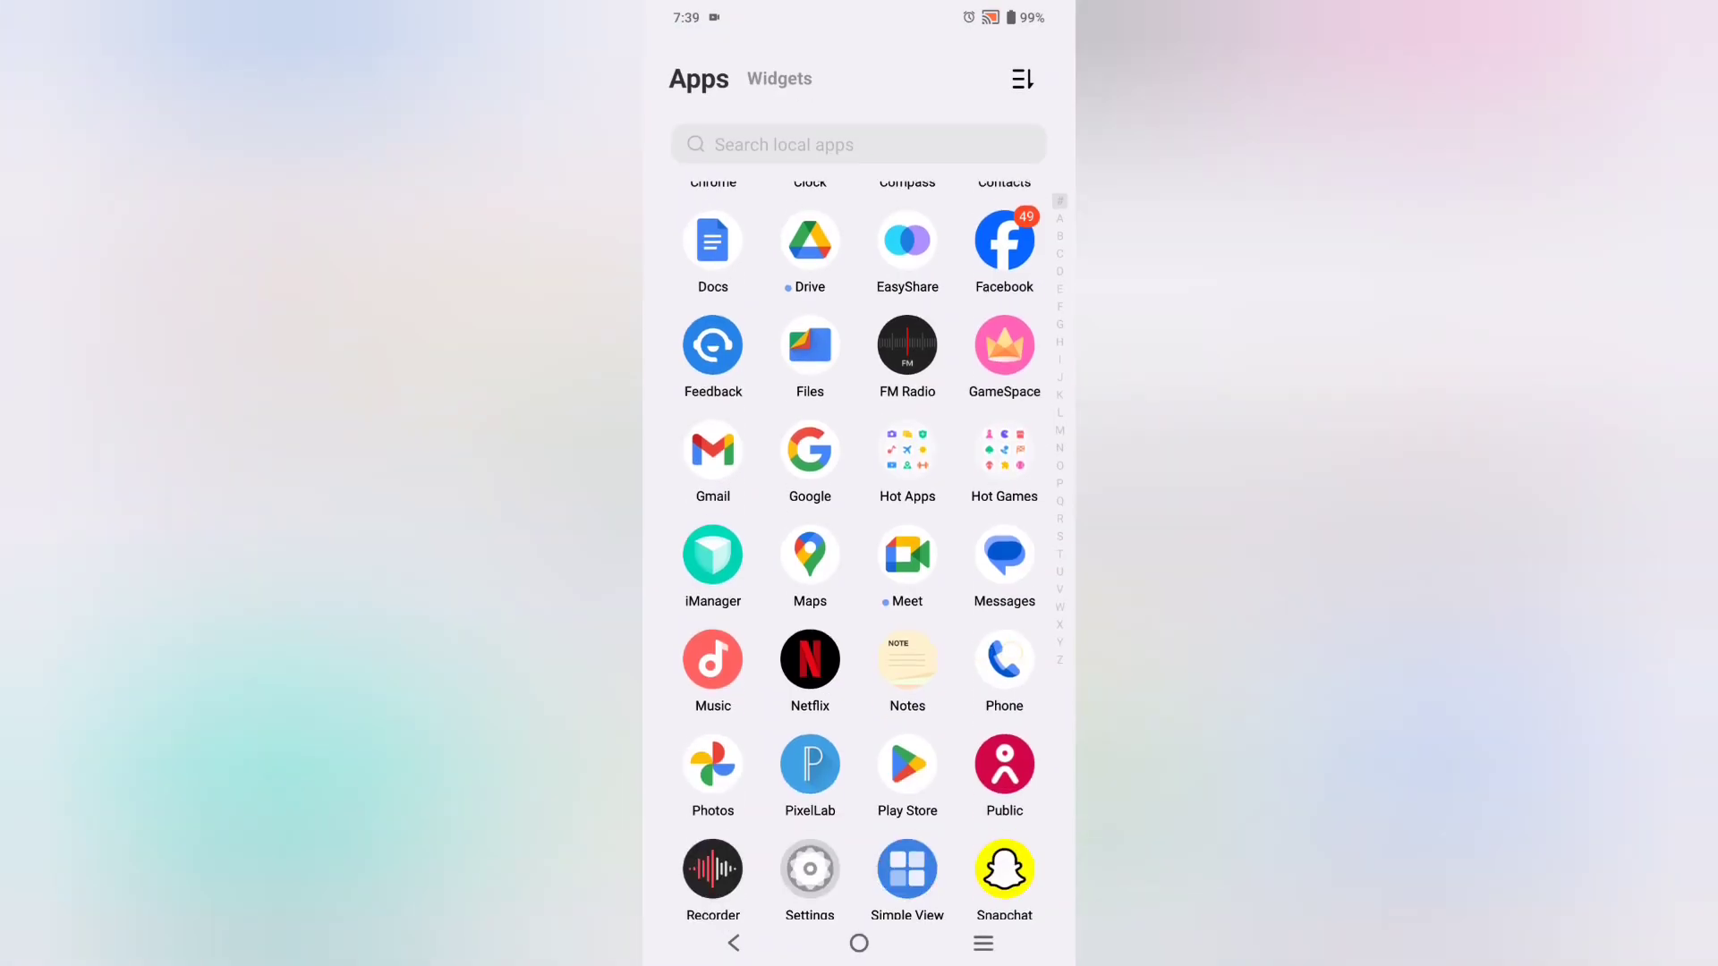
{"action": "scroll", "scroll_direction": "down", "scroll_amount": 3}
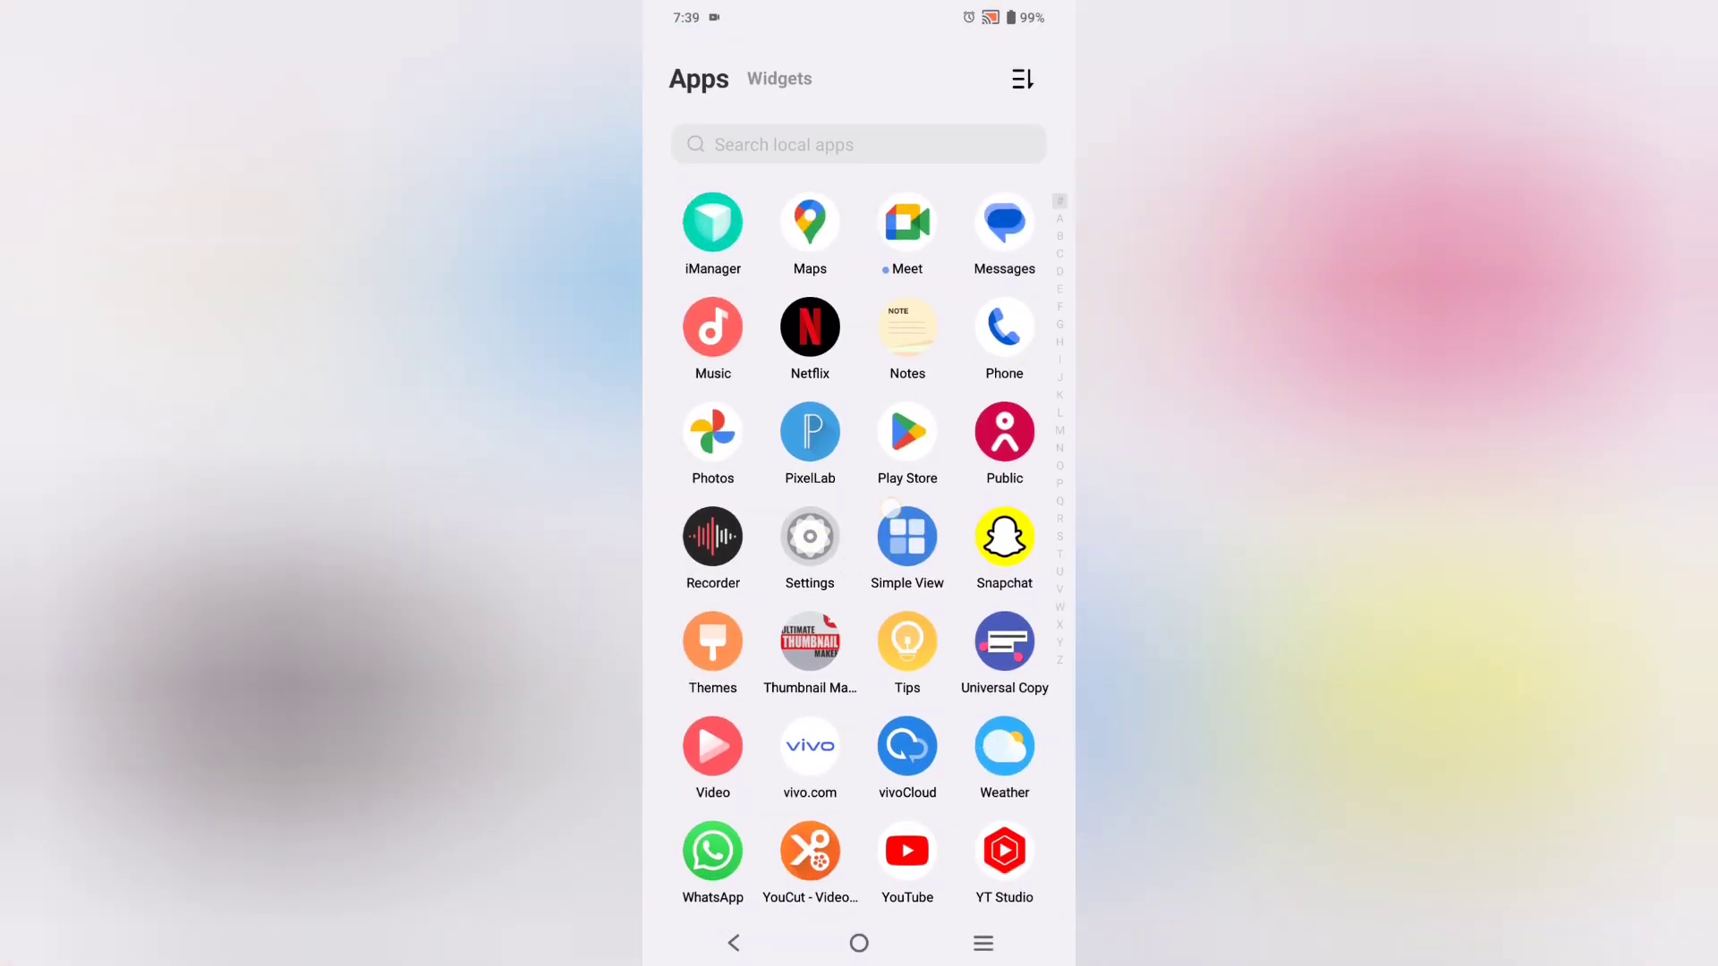
{"action": "left_click", "coordinate": [809, 537]}
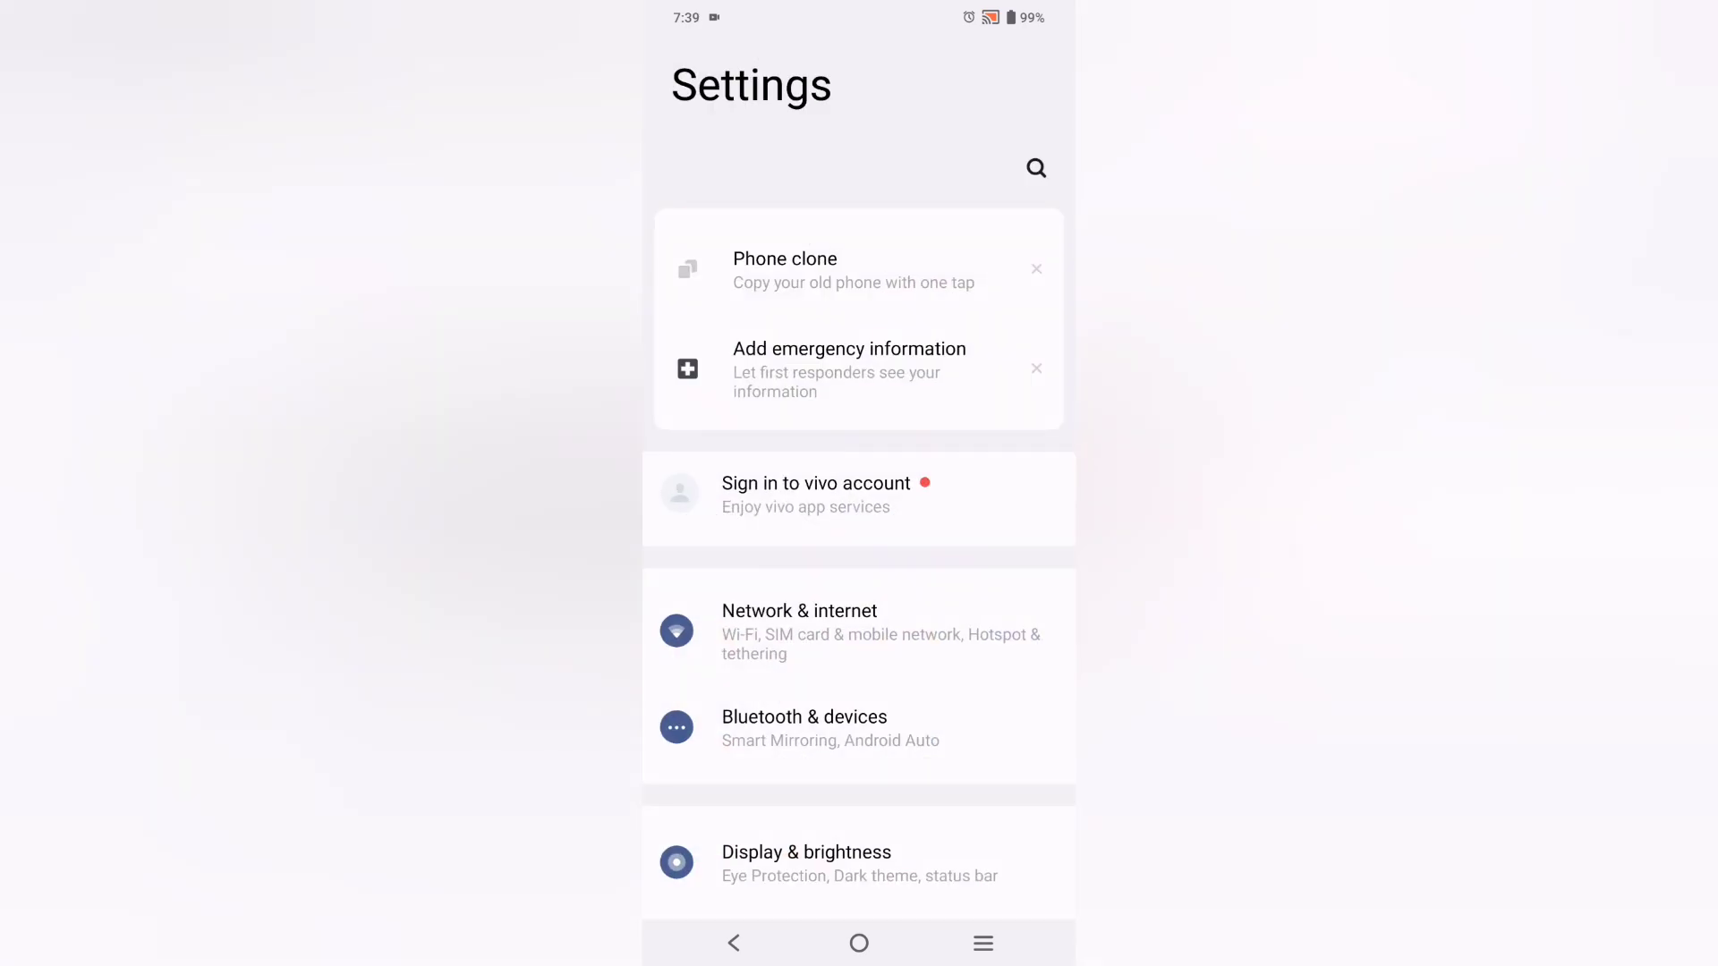
{"action": "scroll", "scroll_direction": "down", "scroll_amount": 3}
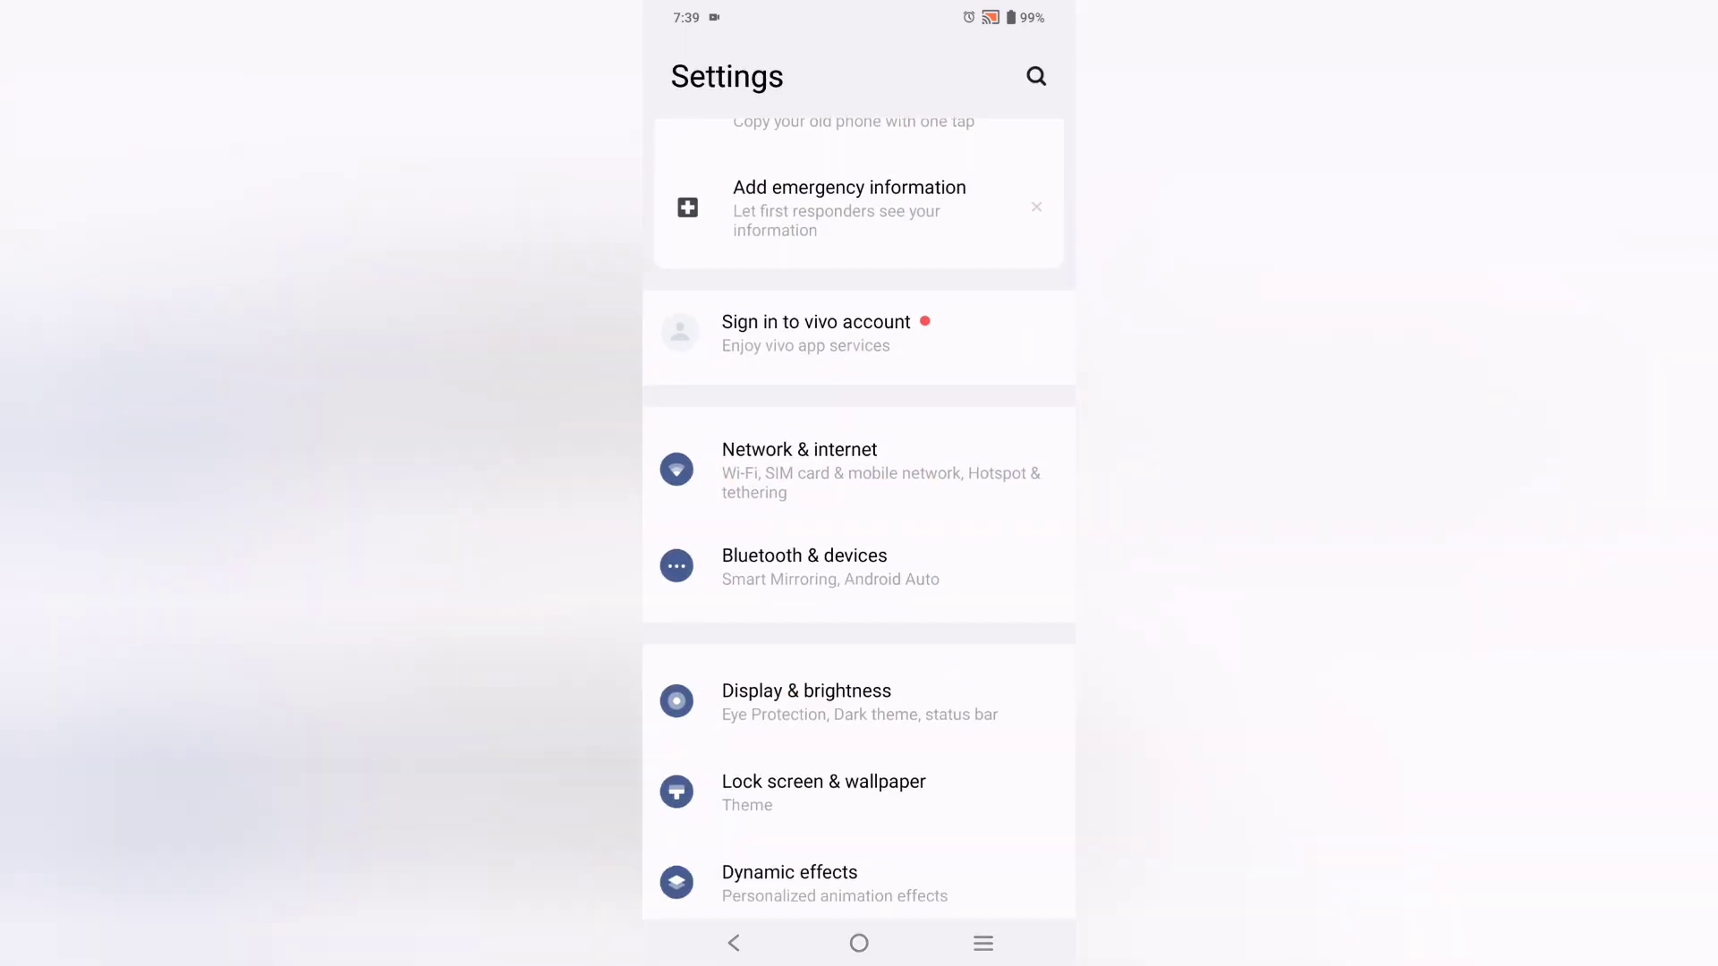
{"action": "scroll", "scroll_direction": "down", "scroll_amount": 3}
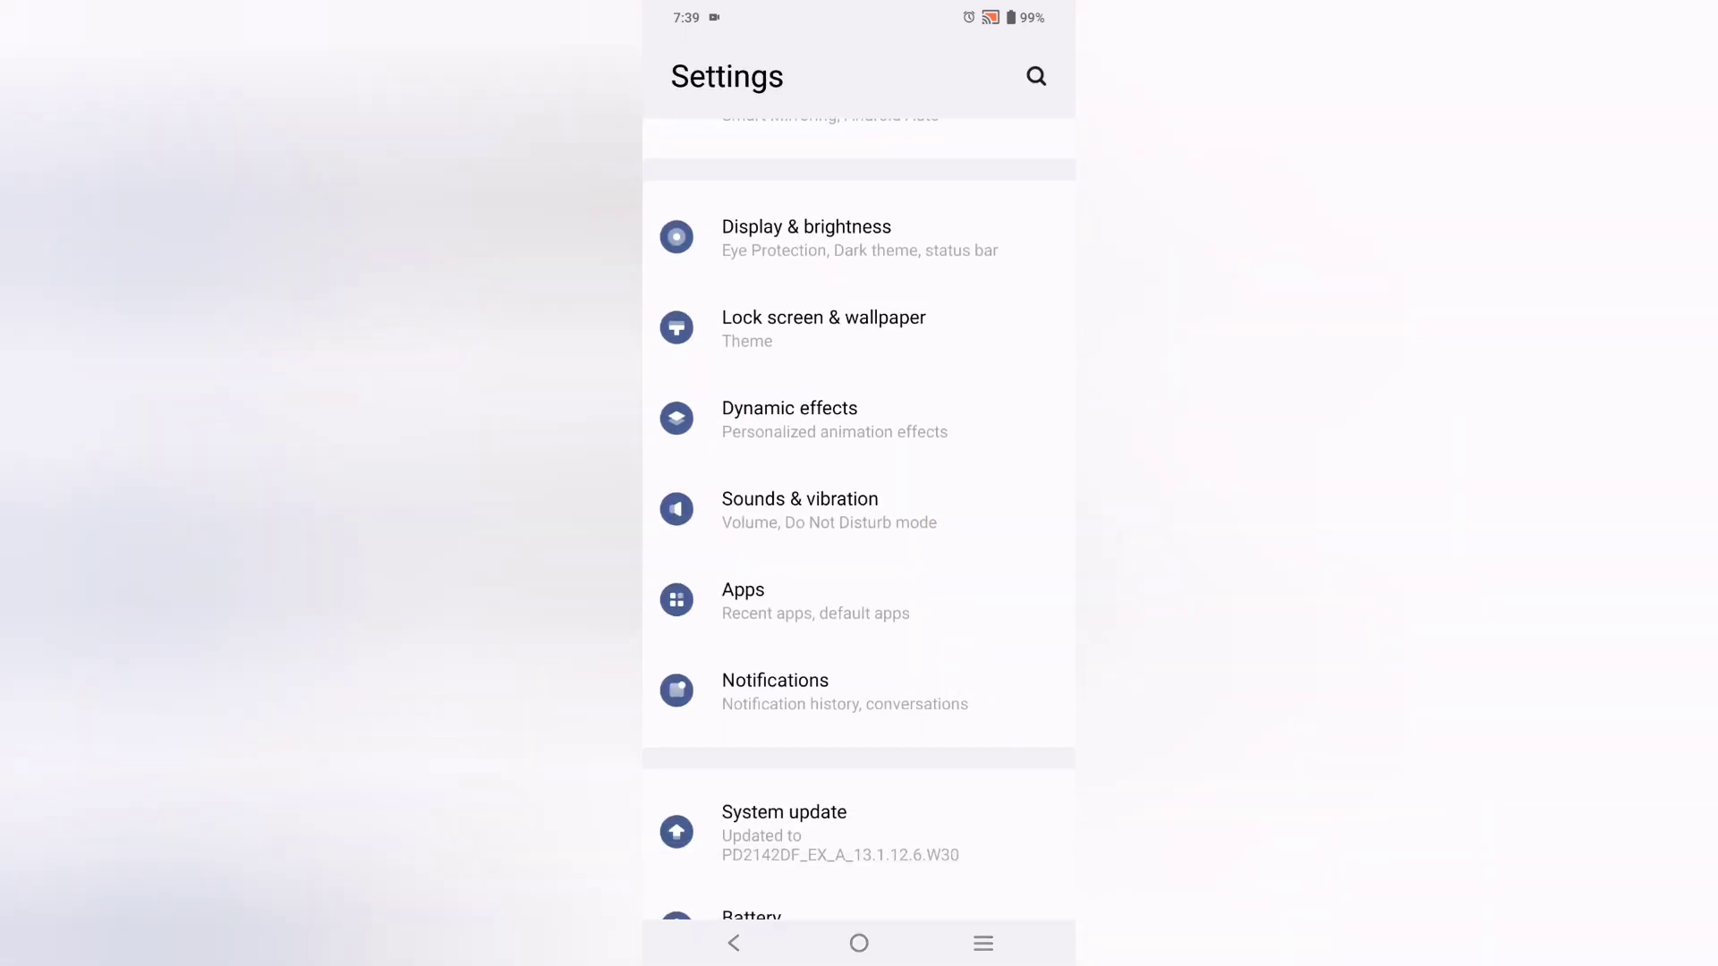
{"action": "scroll", "scroll_direction": "down", "scroll_amount": 3}
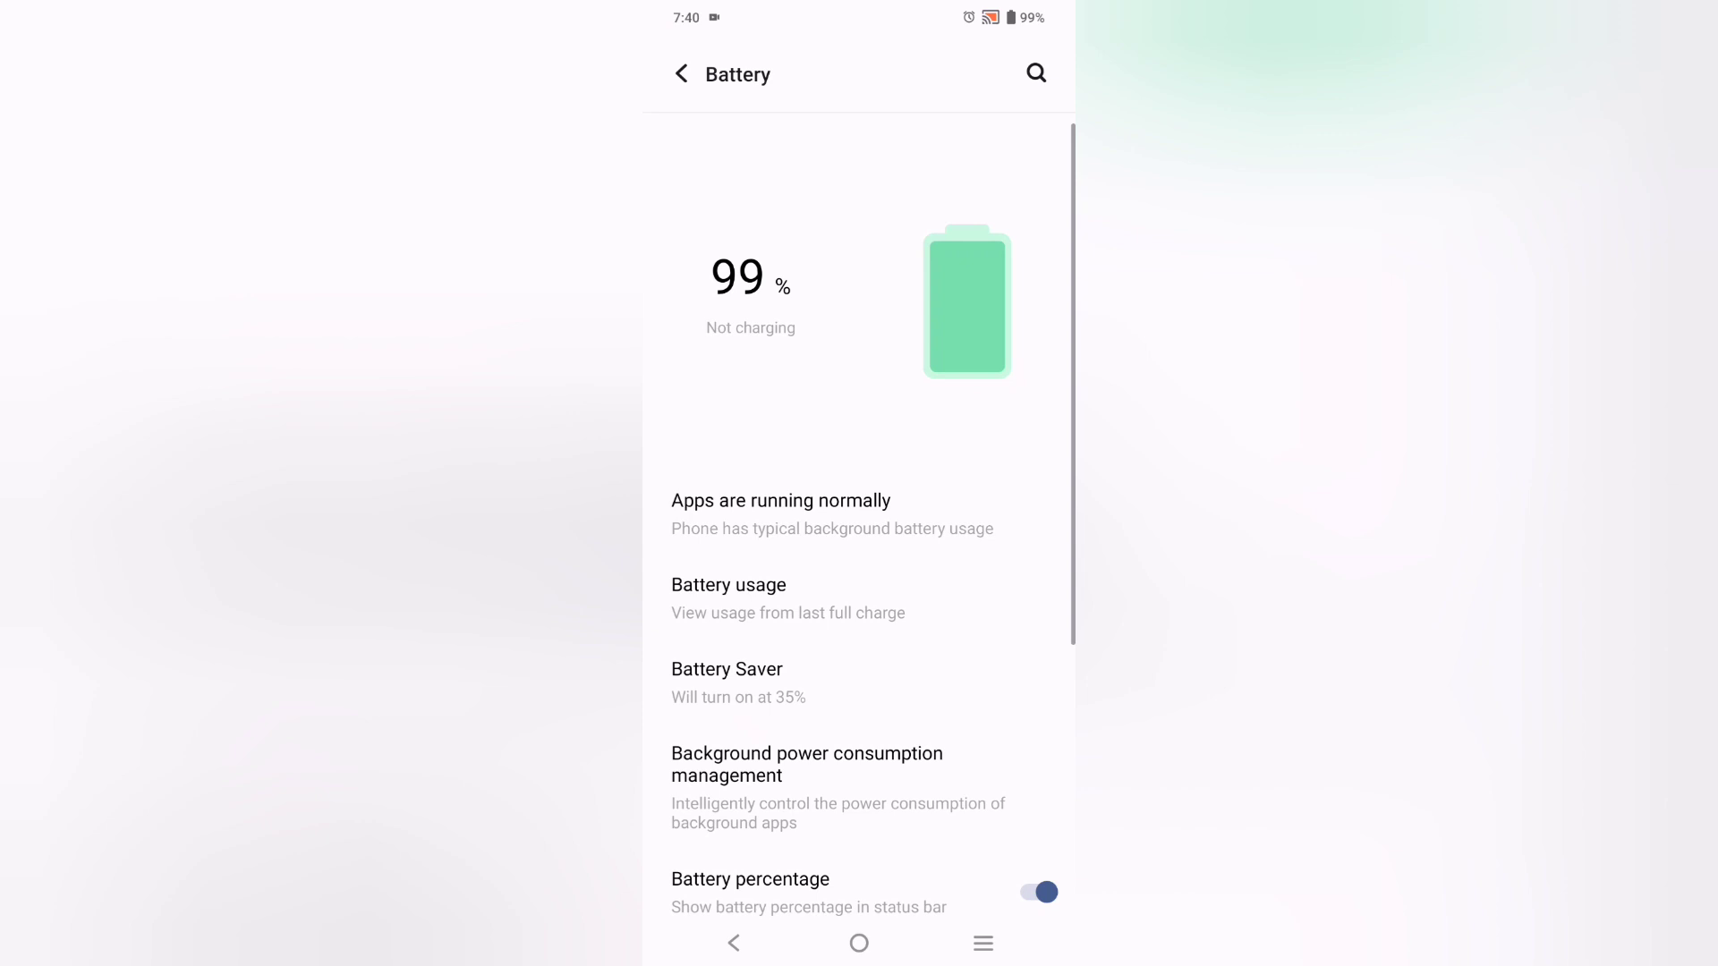
{"action": "scroll", "scroll_direction": "down", "scroll_amount": 3}
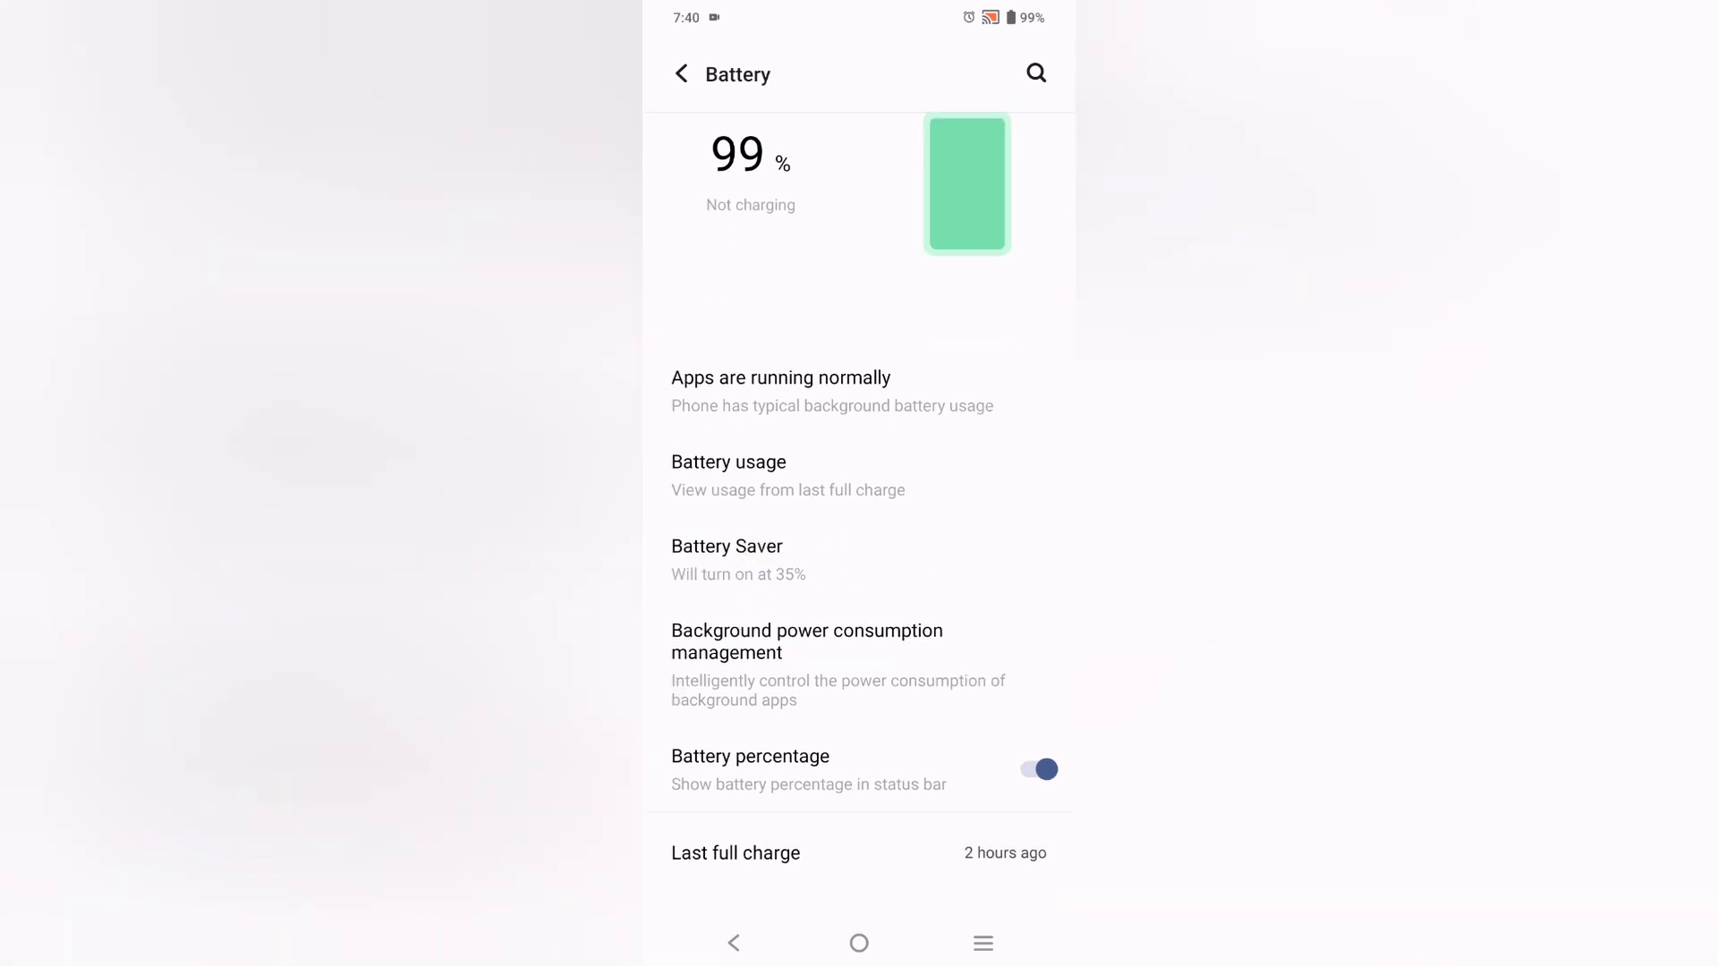
Open Battery Saver, currently off and scheduled at 35%
{"action": "left_click", "coordinate": [726, 548]}
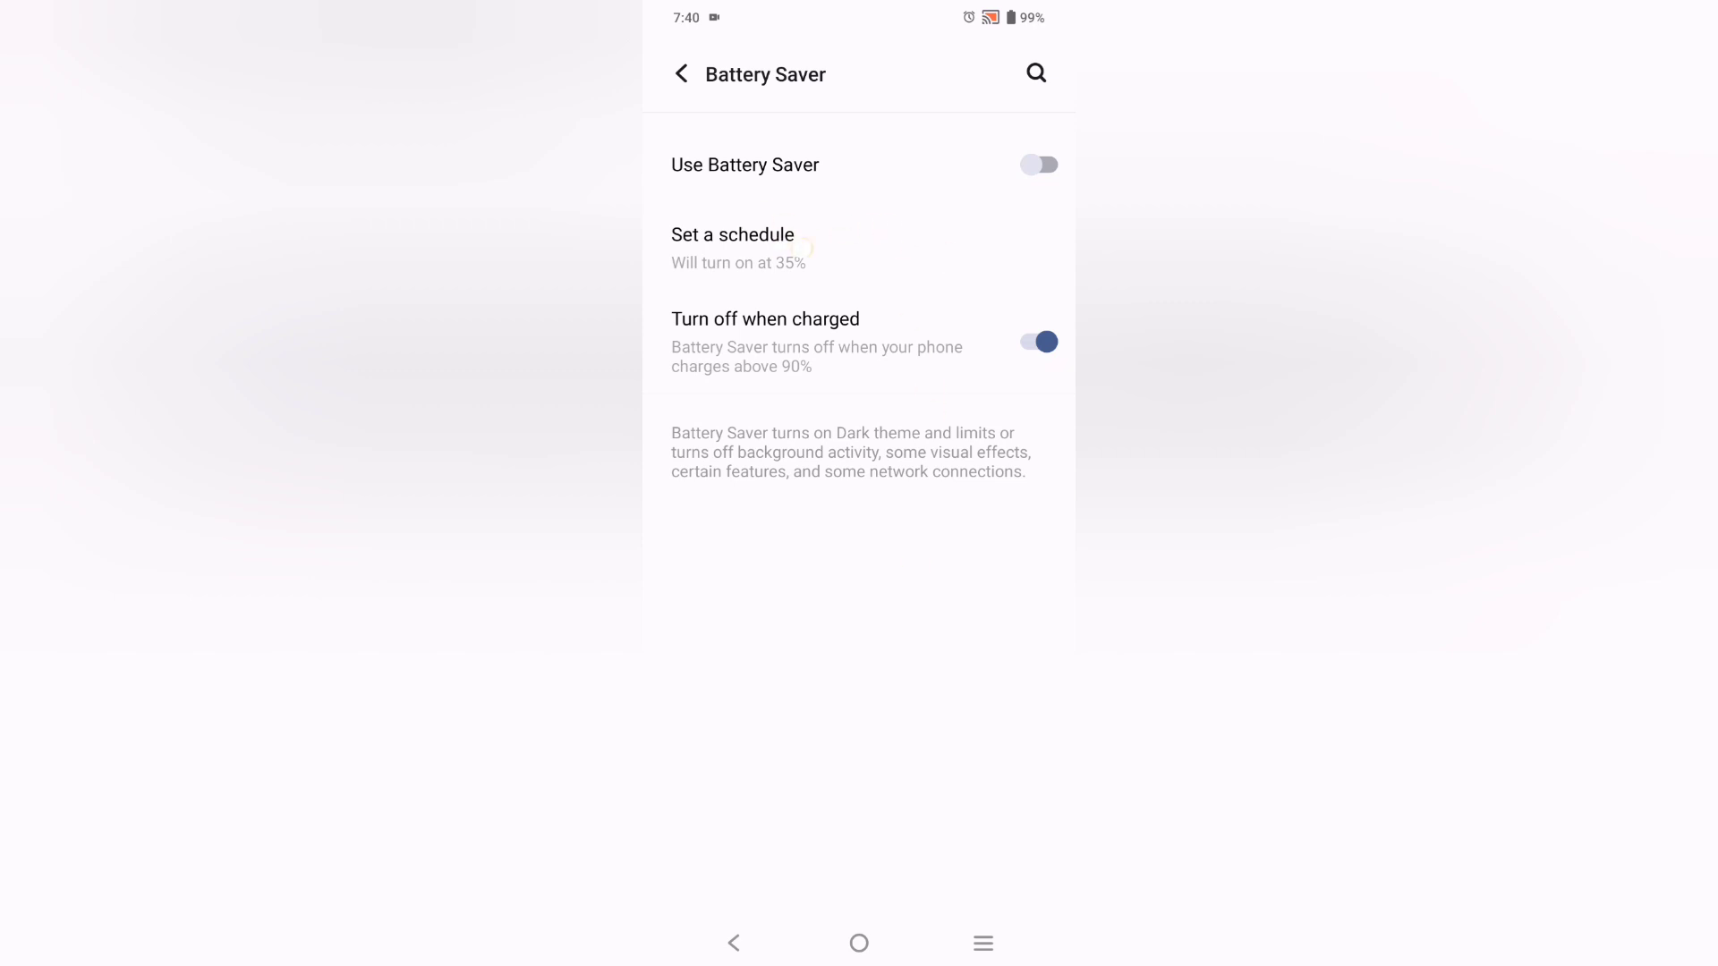
Lower the percentage-based schedule slider from 35% to 30%
{"action": "left_click", "coordinate": [732, 236]}
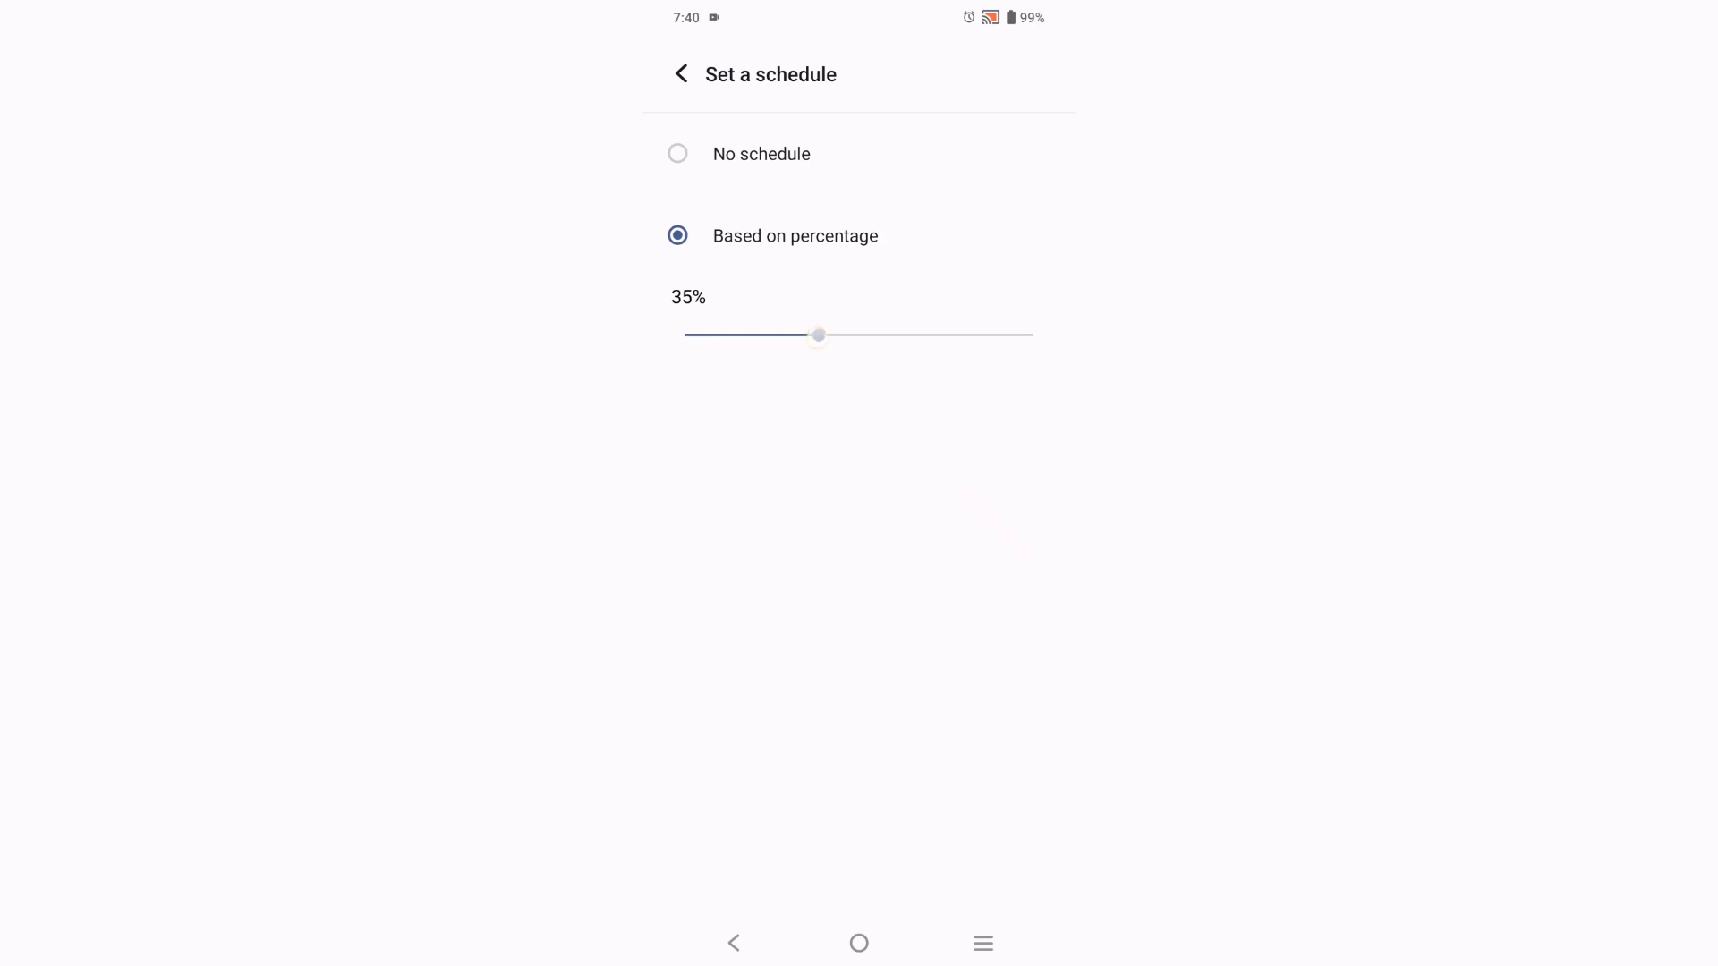
{"action": "left_click_drag", "start_coordinate": [818, 335], "coordinate": [791, 334]}
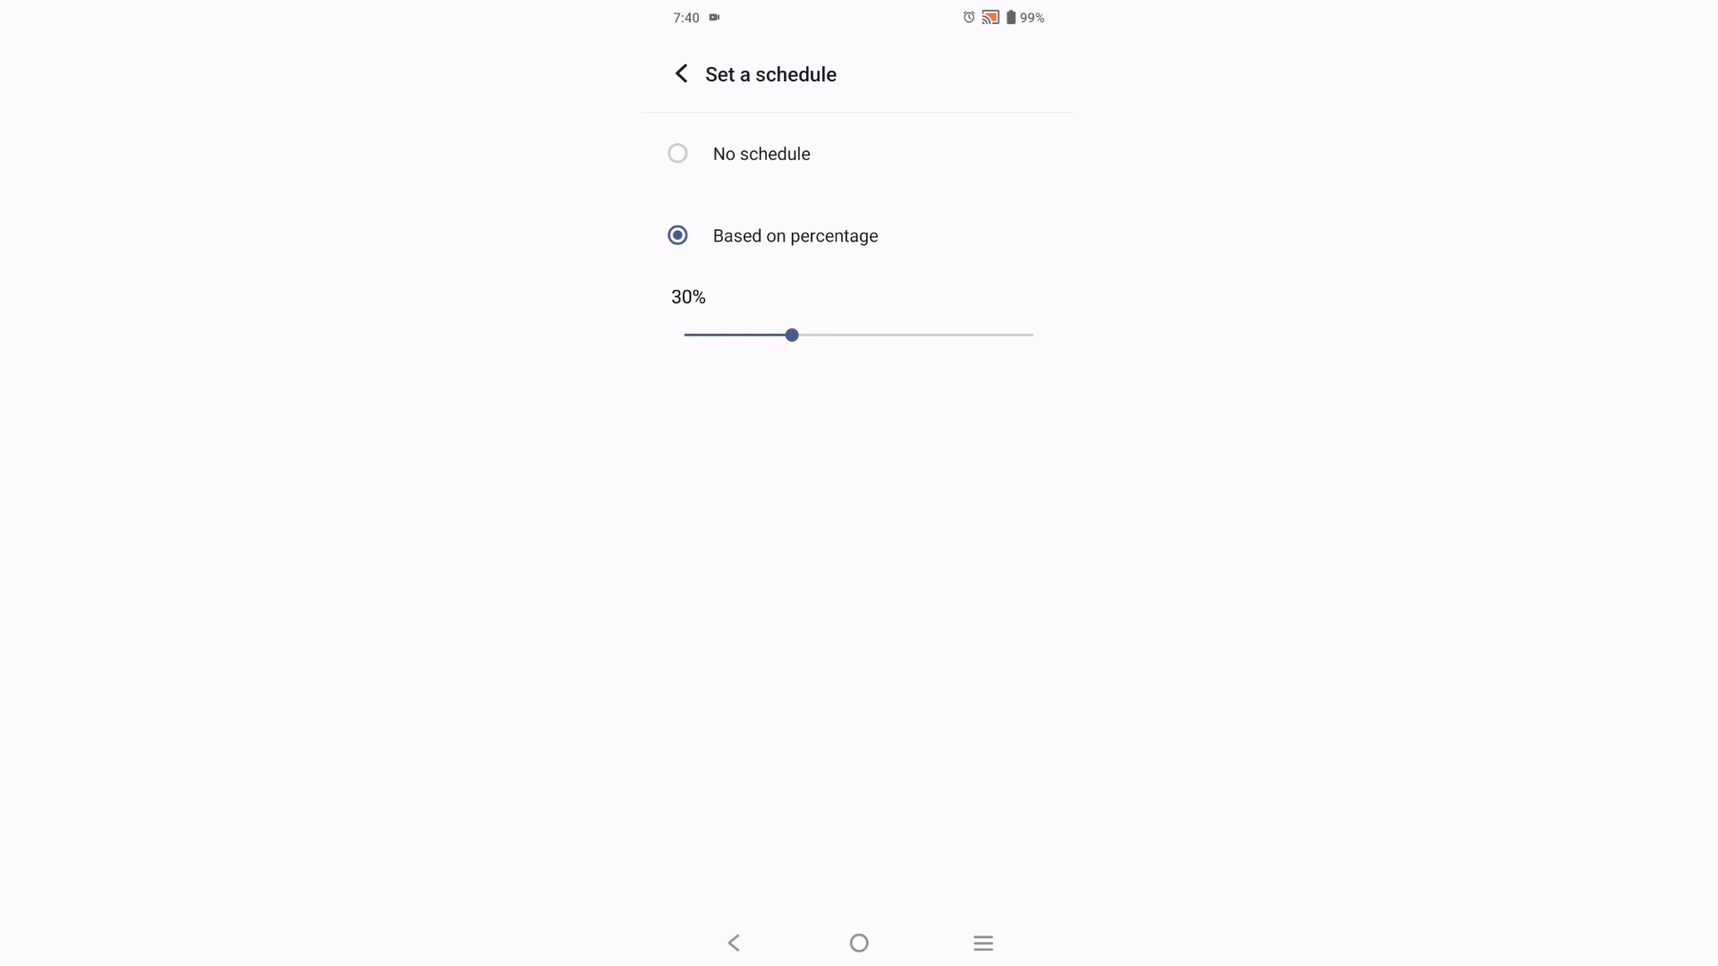
Back on Battery Saver, toggle 'Turn off when charged' off and on so it stays enabled
{"action": "left_click", "coordinate": [680, 76]}
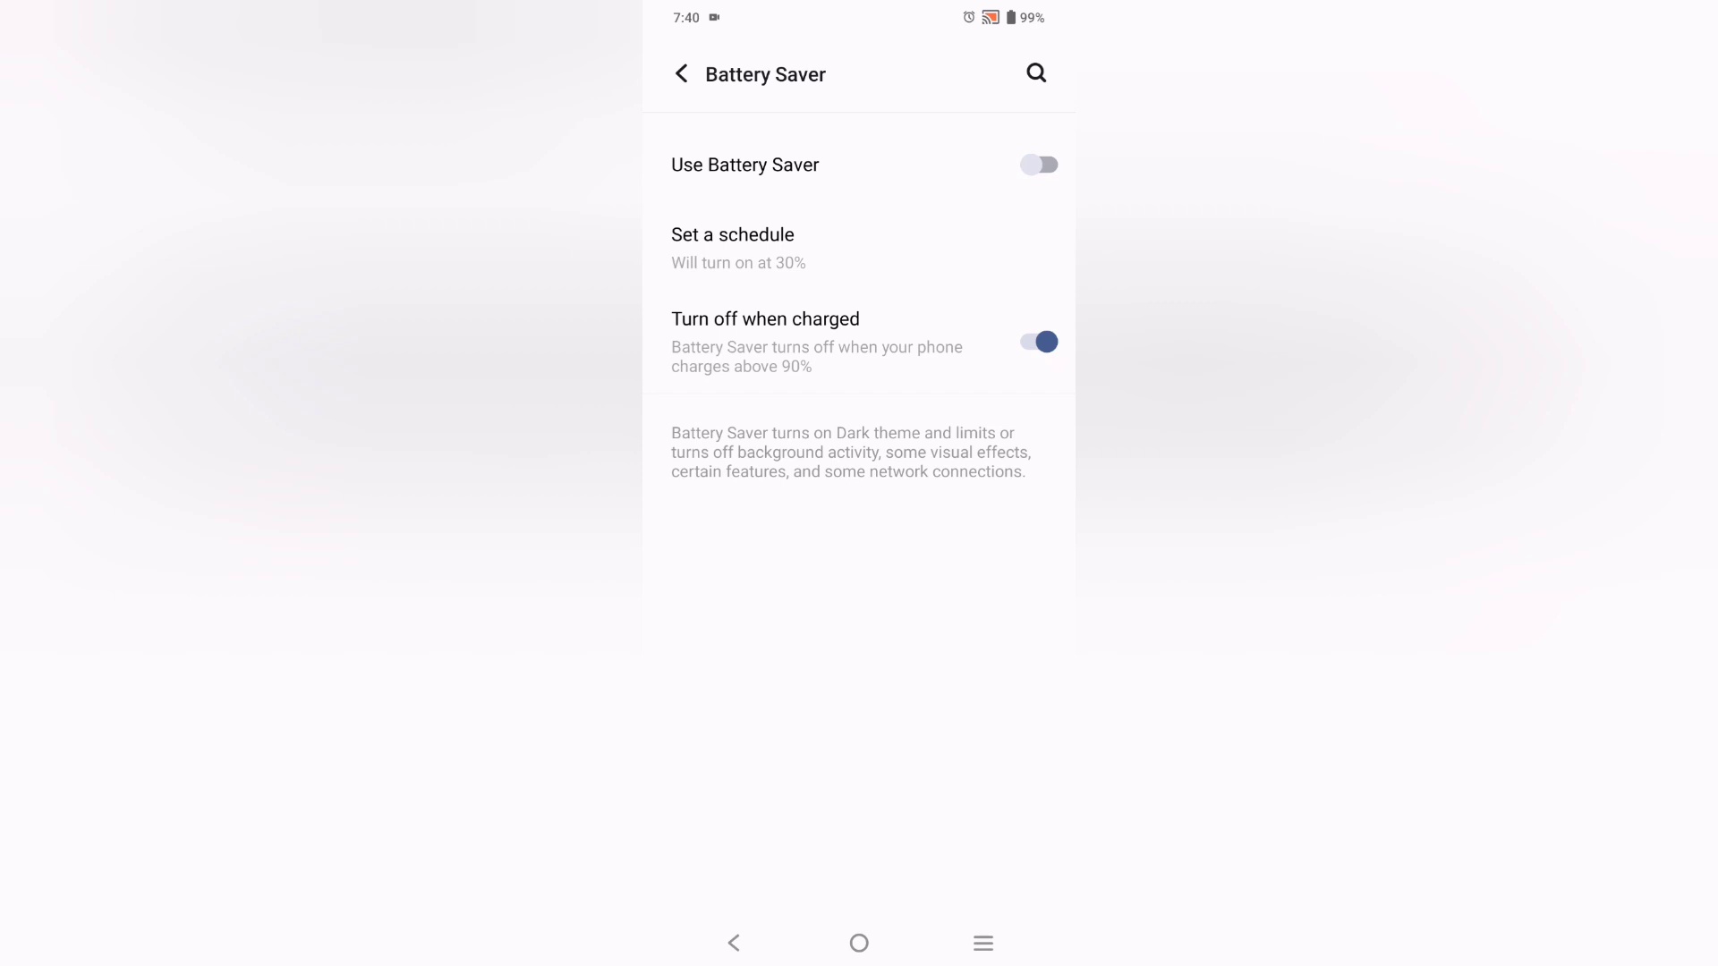
{"action": "left_click", "coordinate": [1038, 341]}
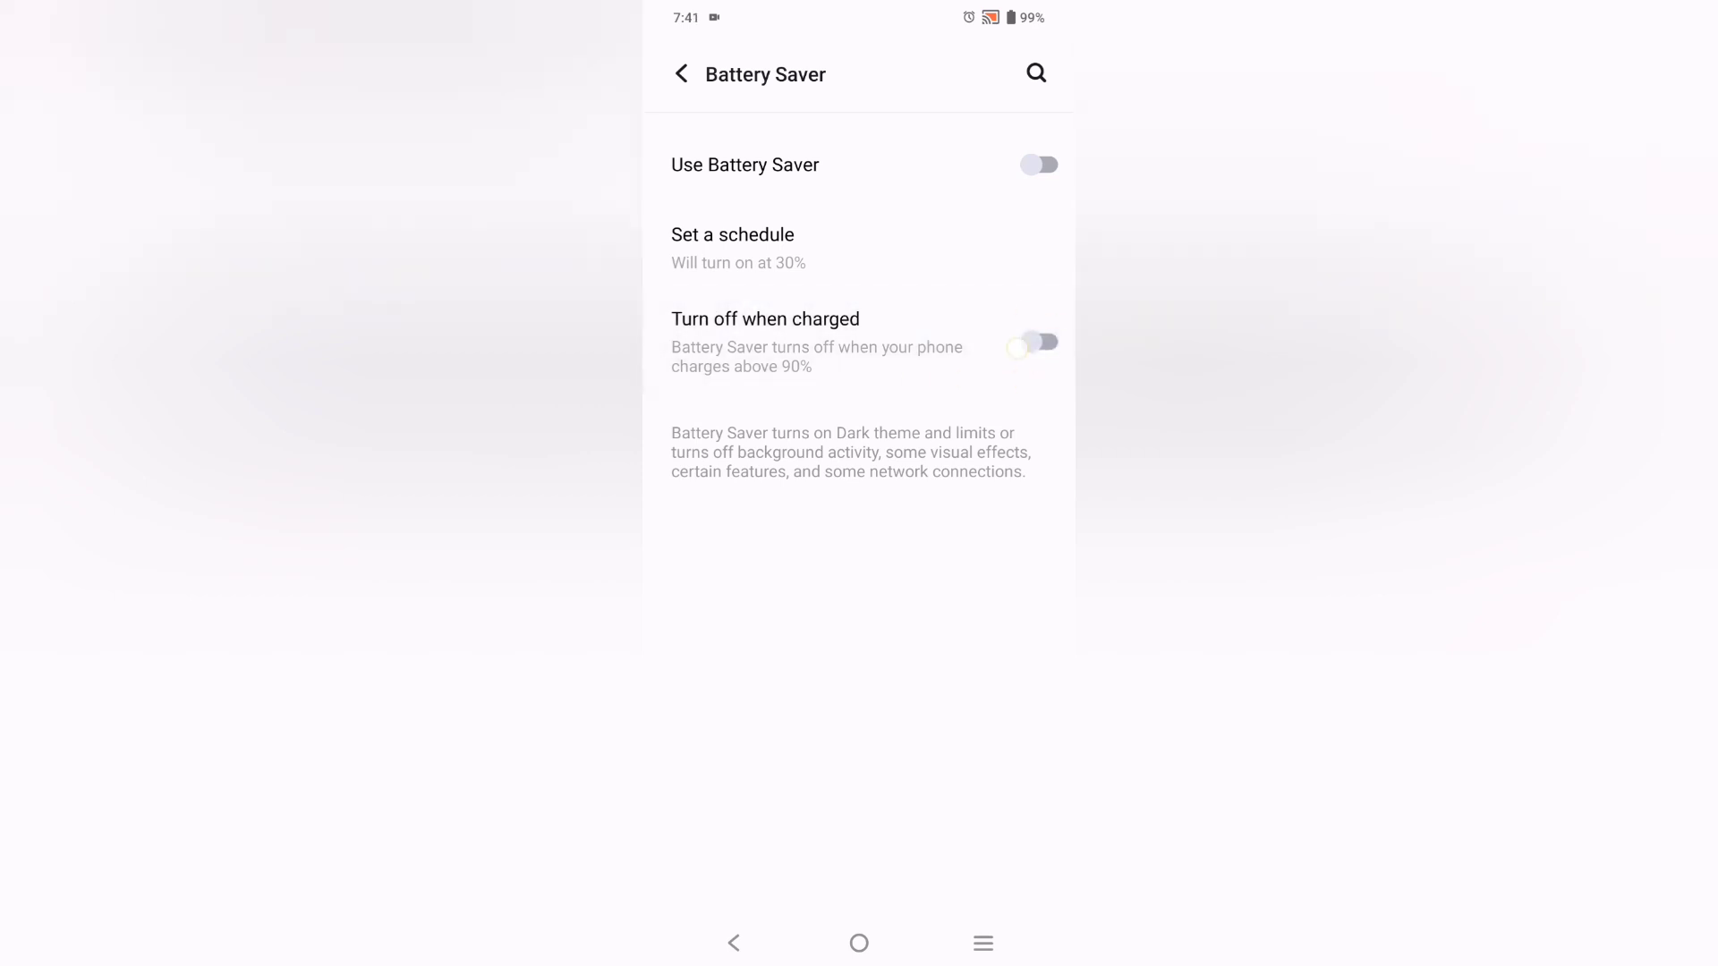
{"action": "left_click", "coordinate": [1038, 342]}
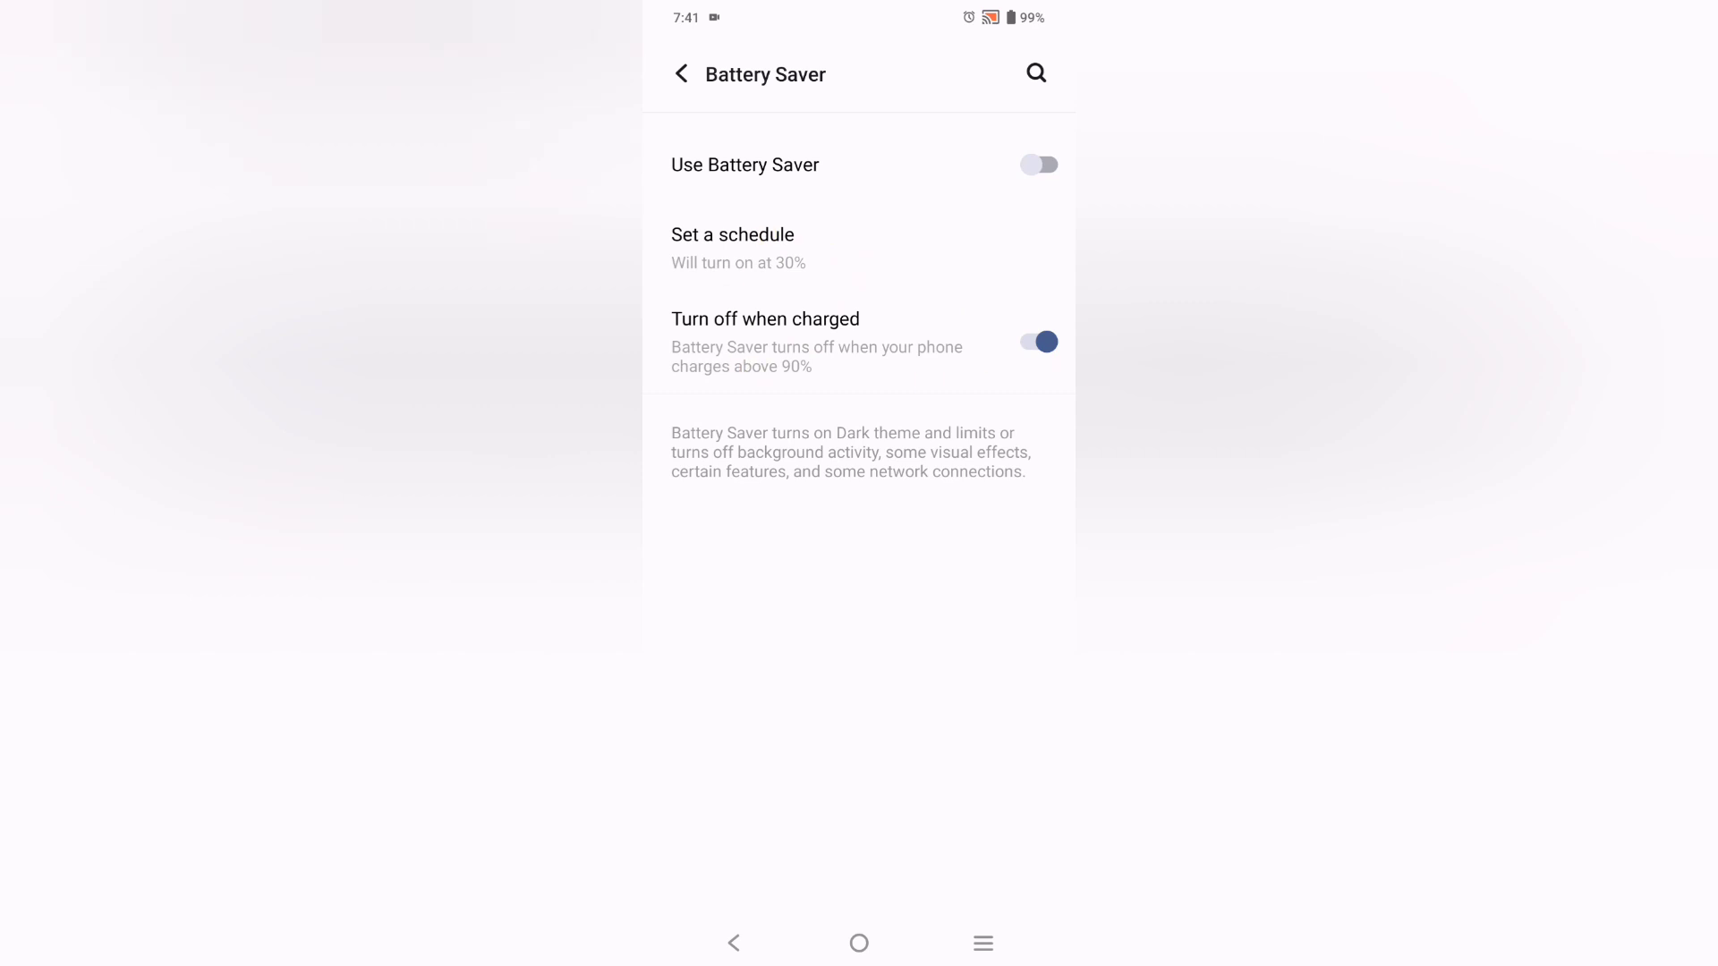
Leave Settings for the home screen and swipe up into the app drawer
{"action": "left_click", "coordinate": [680, 74]}
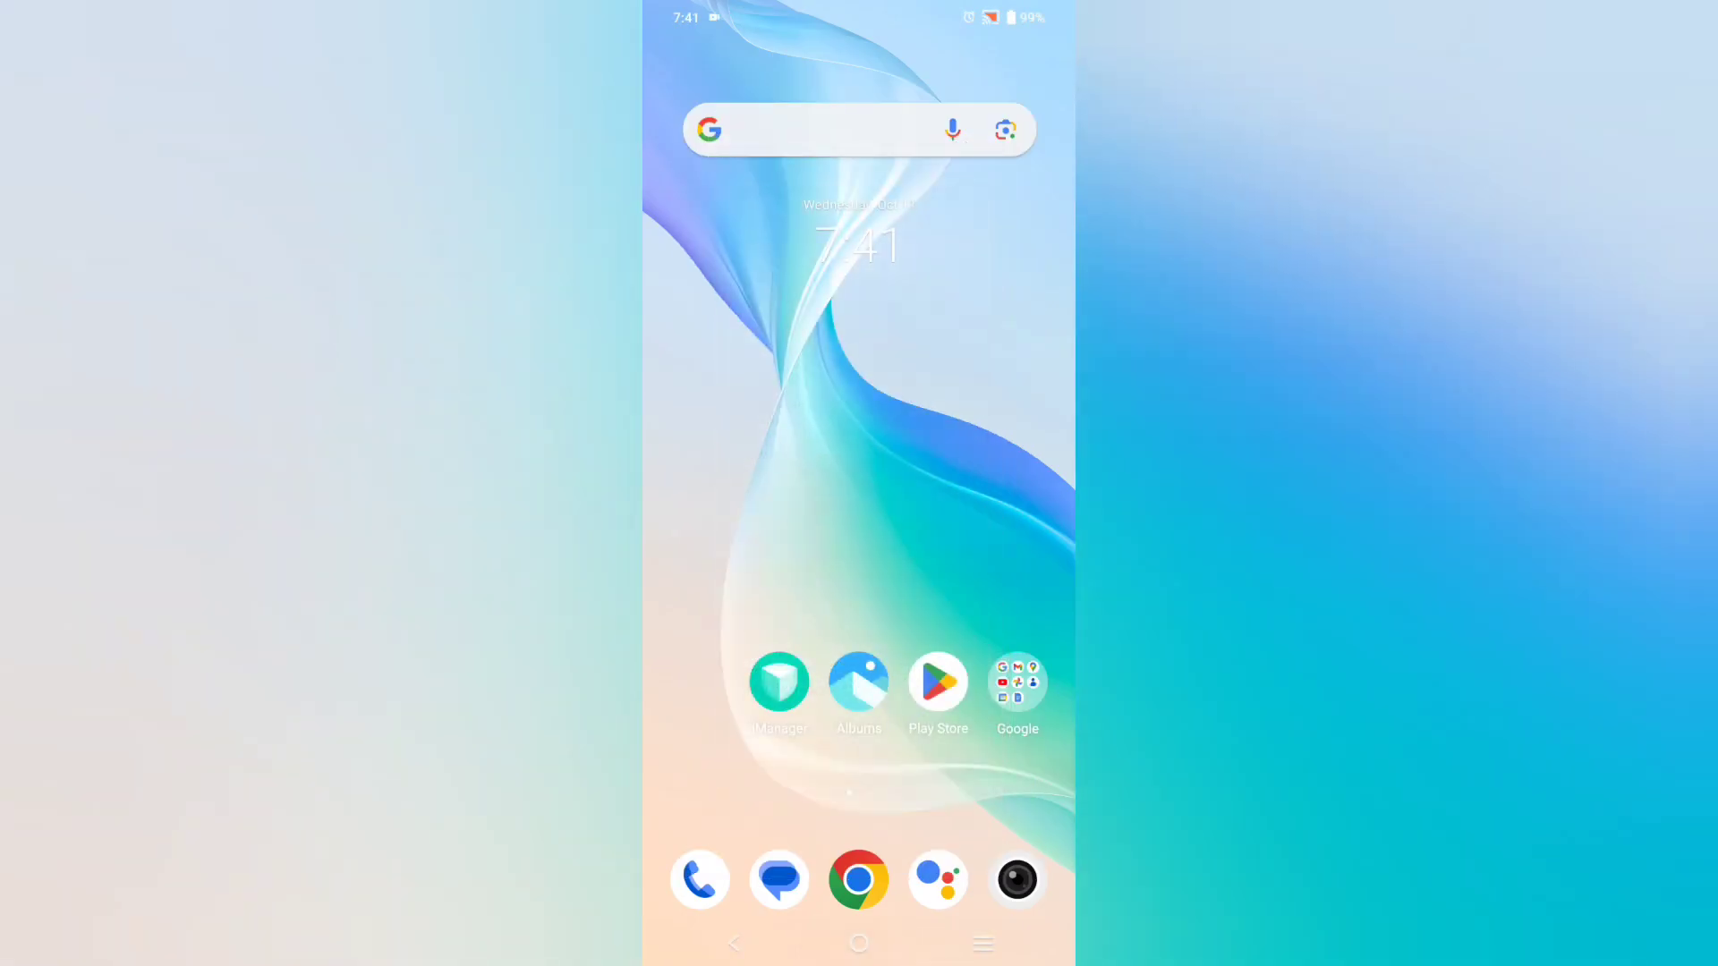
{"action": "scroll", "scroll_direction": "up", "scroll_amount": 3}
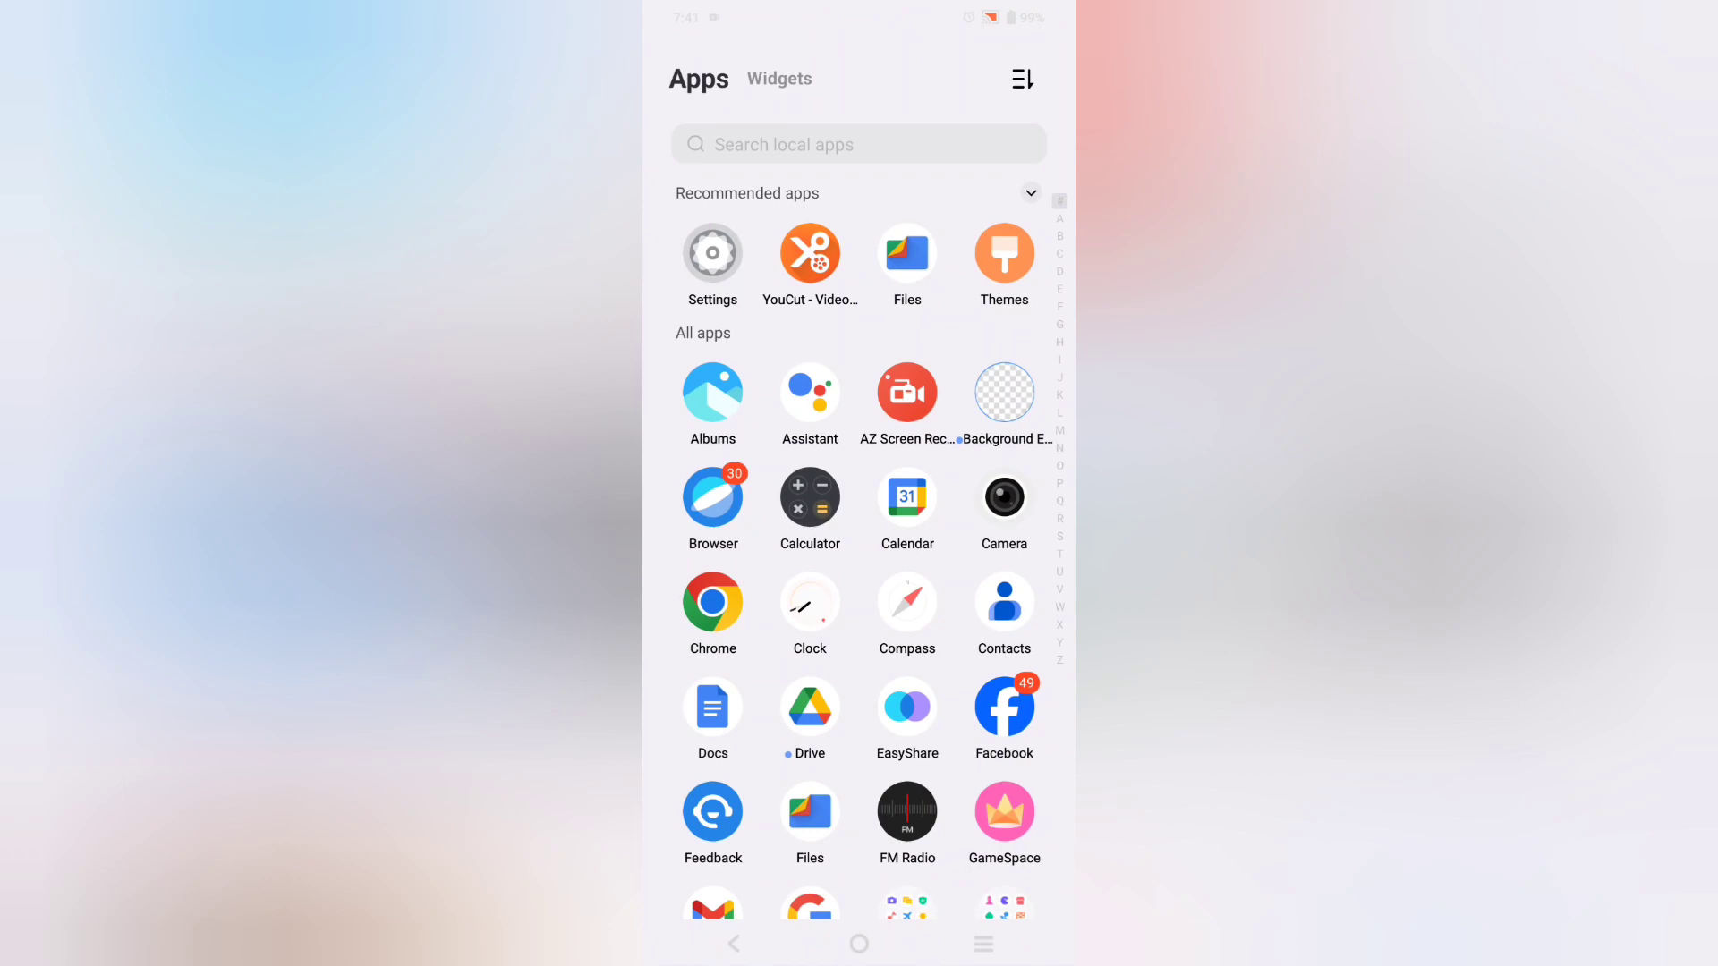